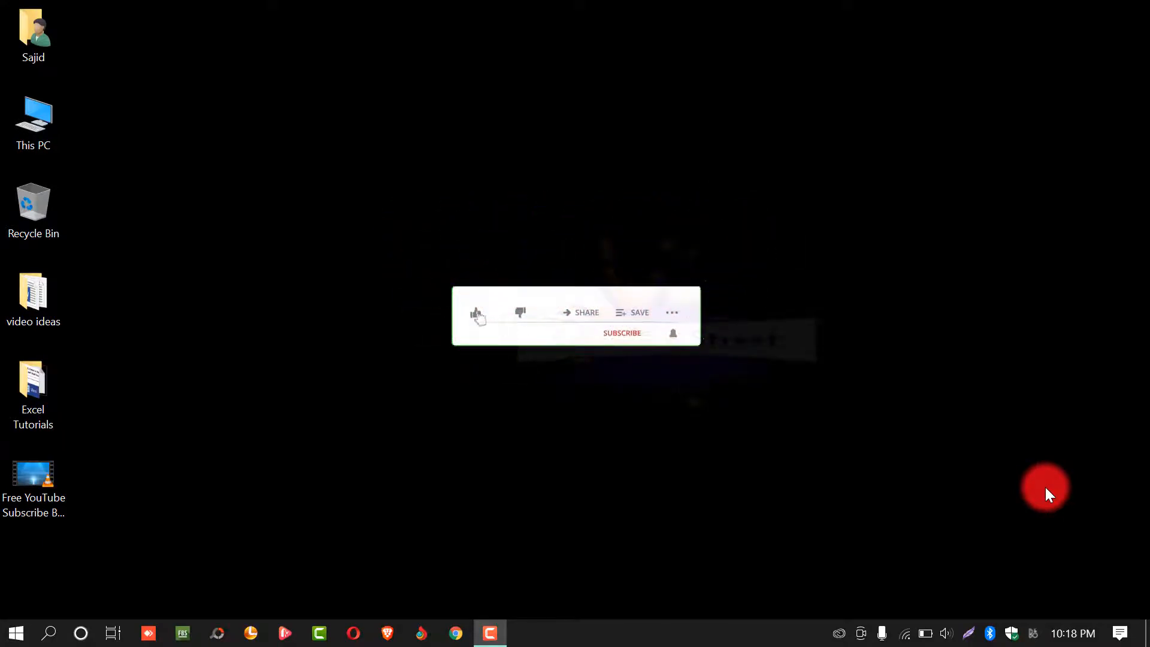
# Search 'advance' in Settings and choose View advanced system settings
pyautogui.click(476, 313)
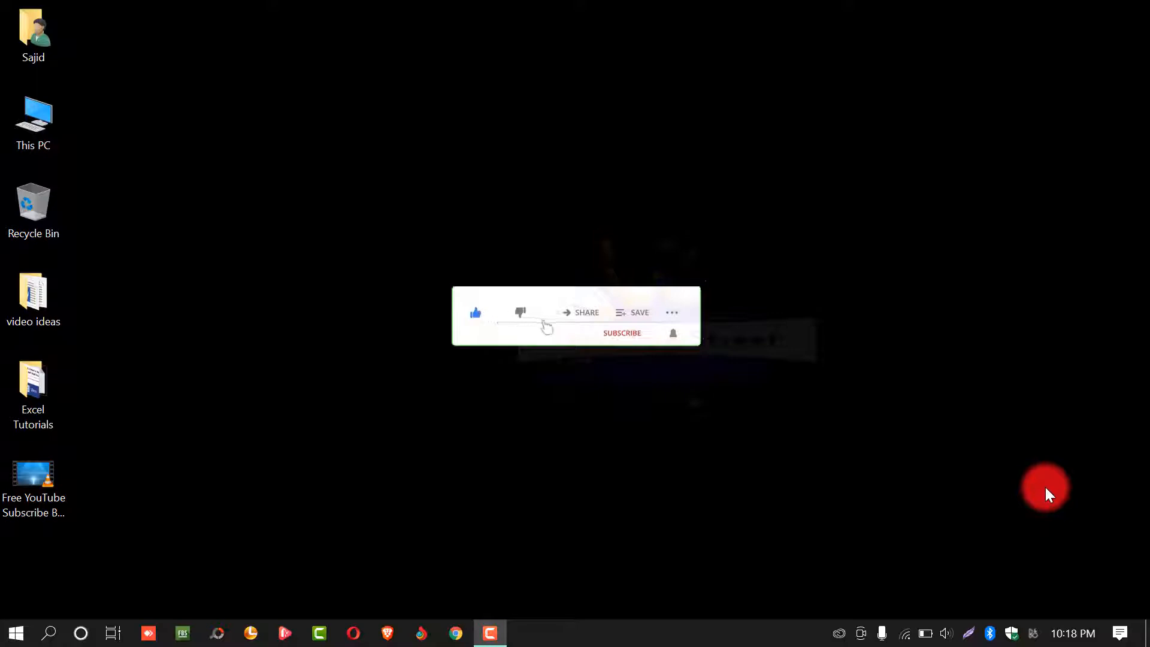
pyautogui.click(622, 333)
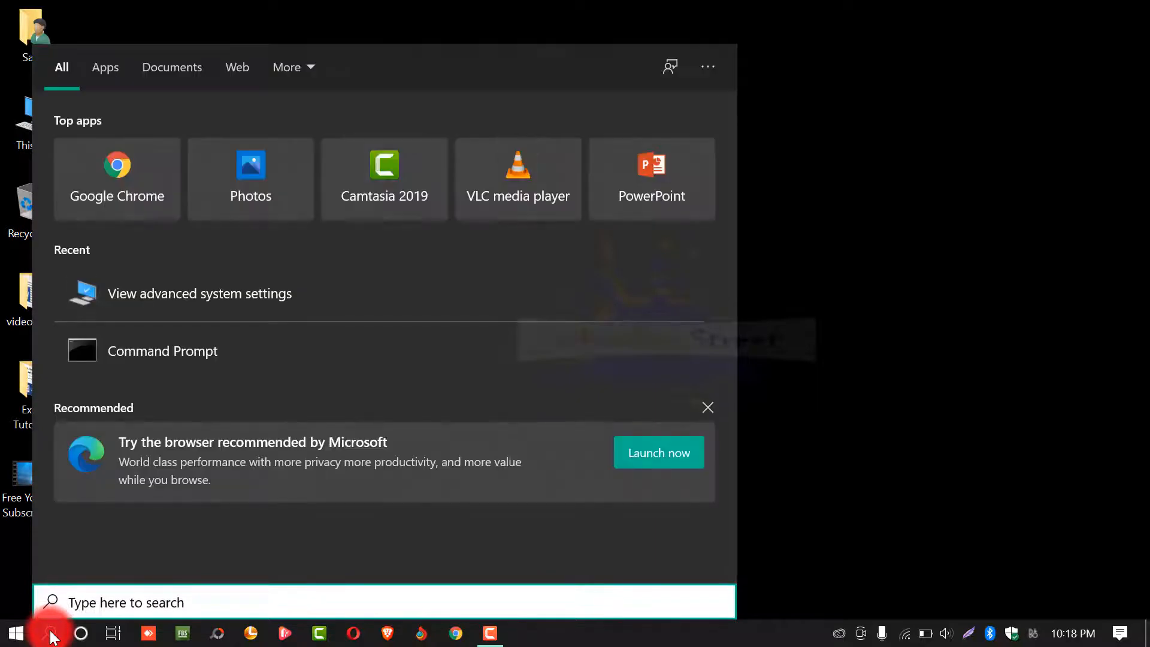
pyautogui.write('ad')
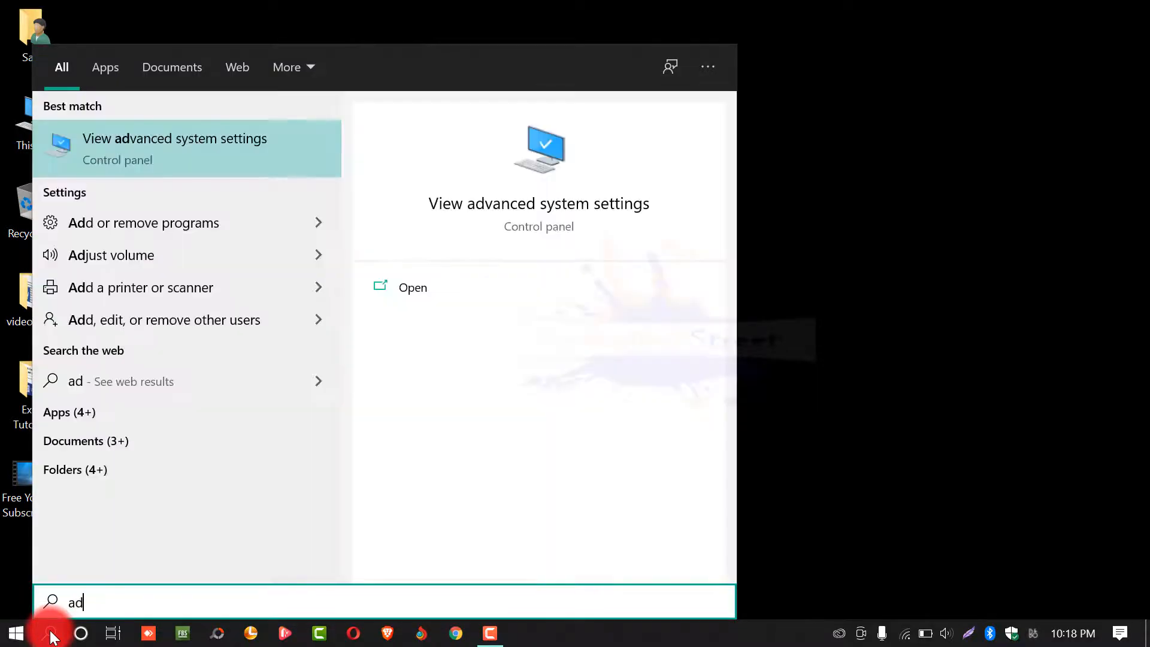
pyautogui.write('vance')
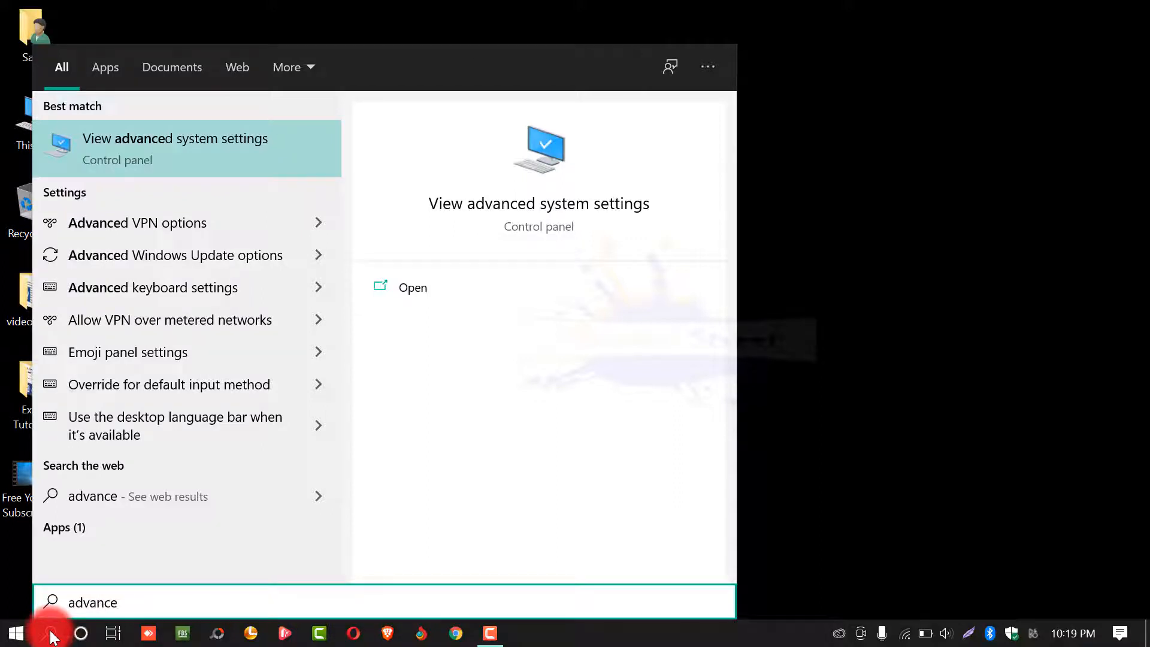
pyautogui.moveTo(169, 156)
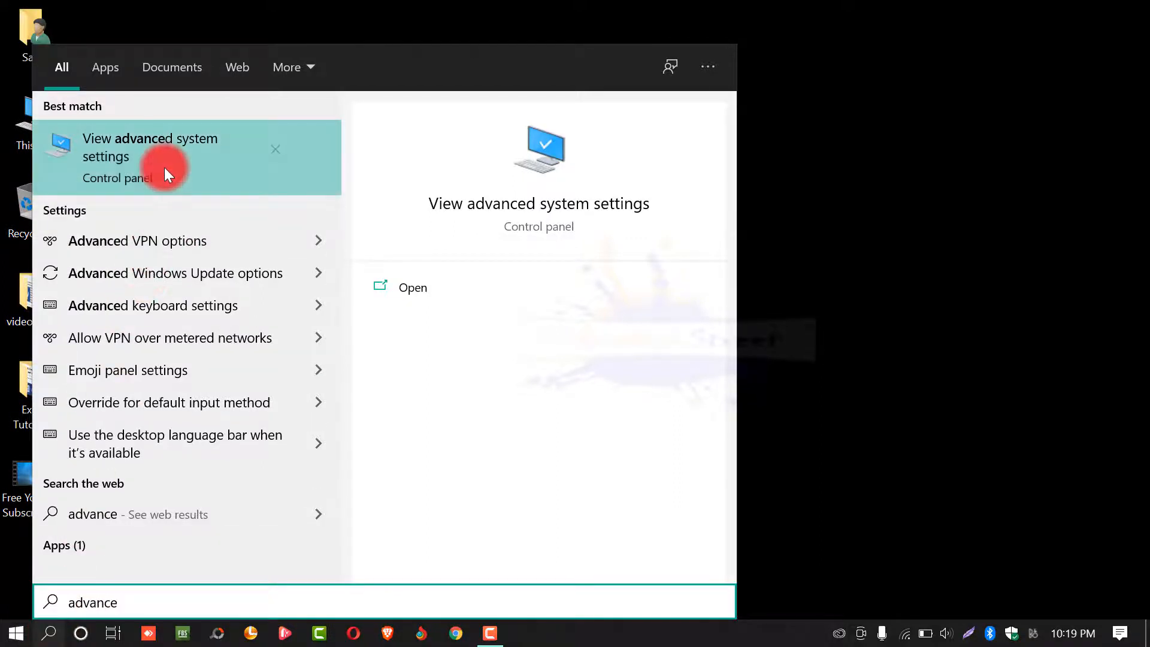
pyautogui.click(149, 148)
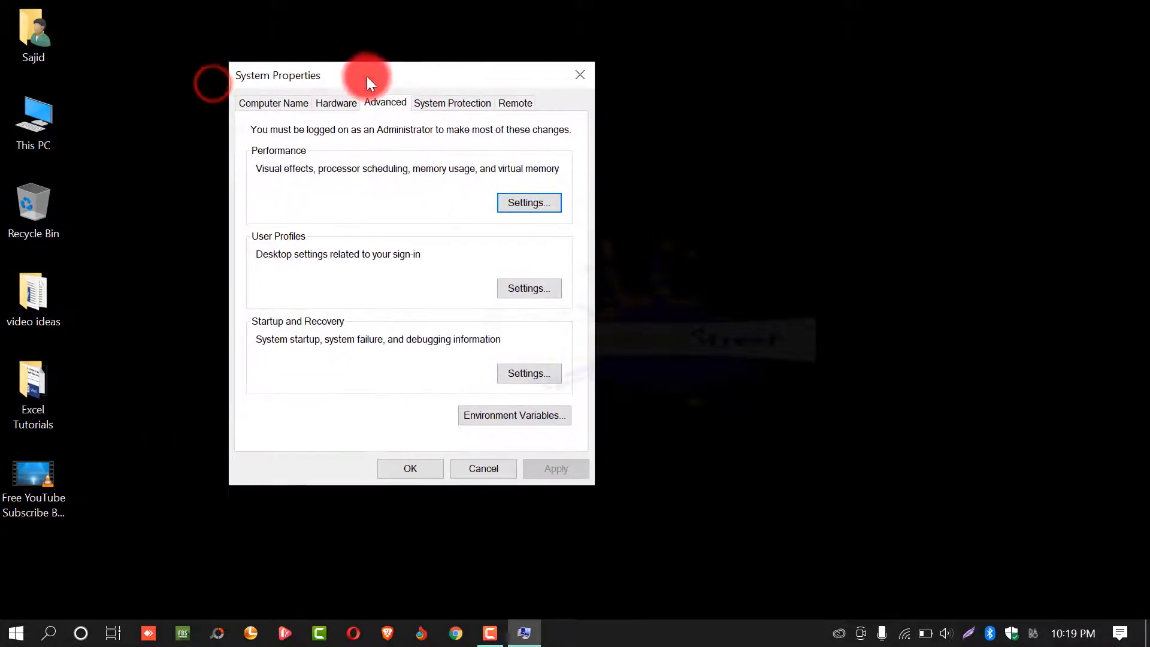
pyautogui.moveTo(587, 79)
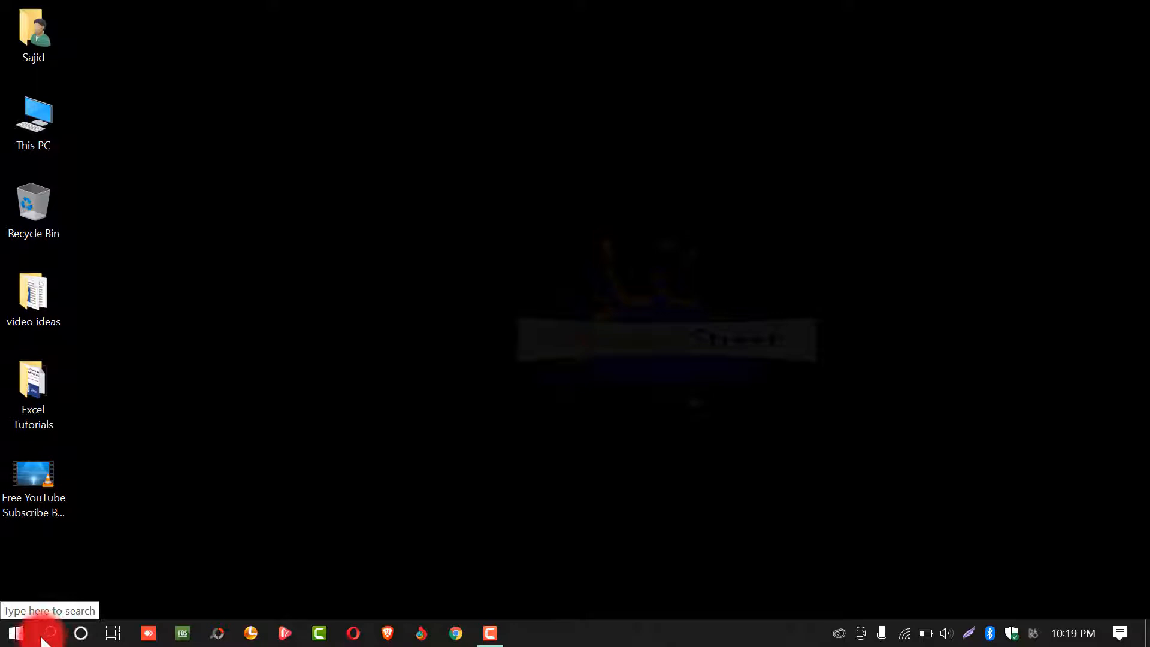
pyautogui.moveTo(14, 633)
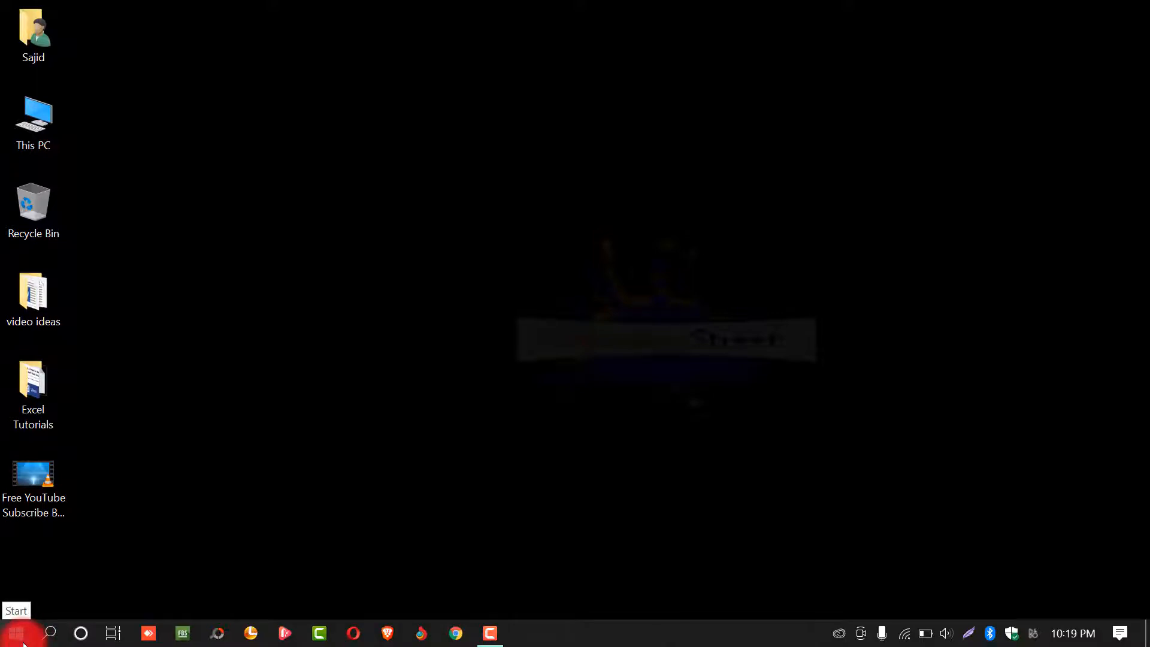
# From the Start menu, reopen Settings and search 'advance' again to list advanced system settings
pyautogui.click(14, 633)
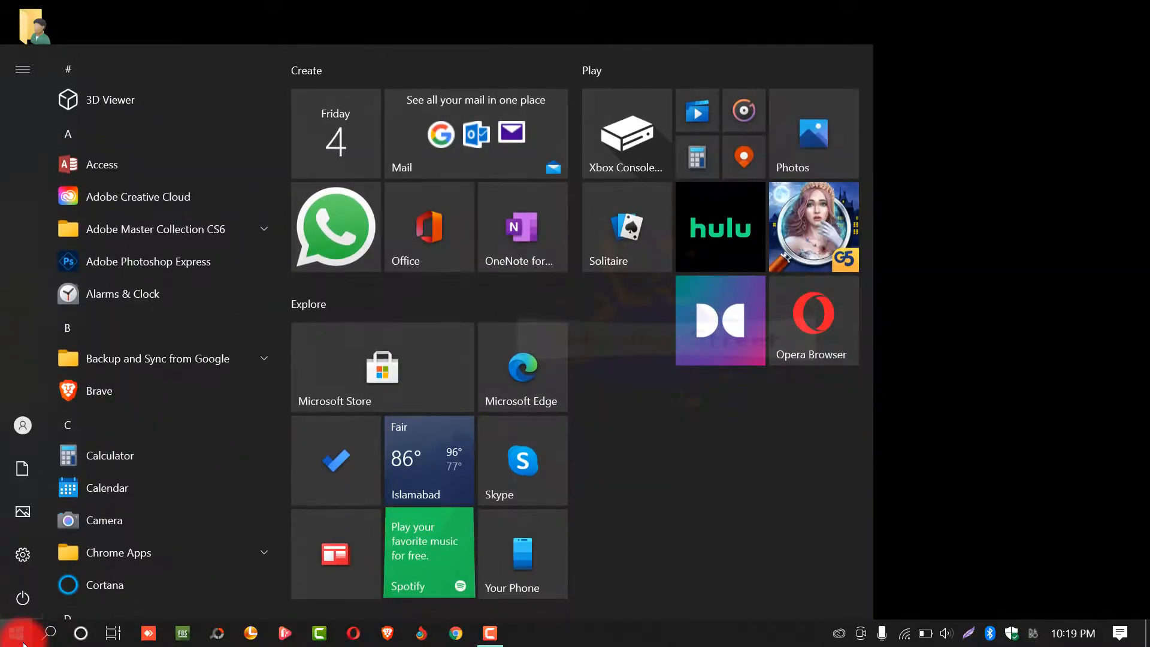
pyautogui.moveTo(23, 553)
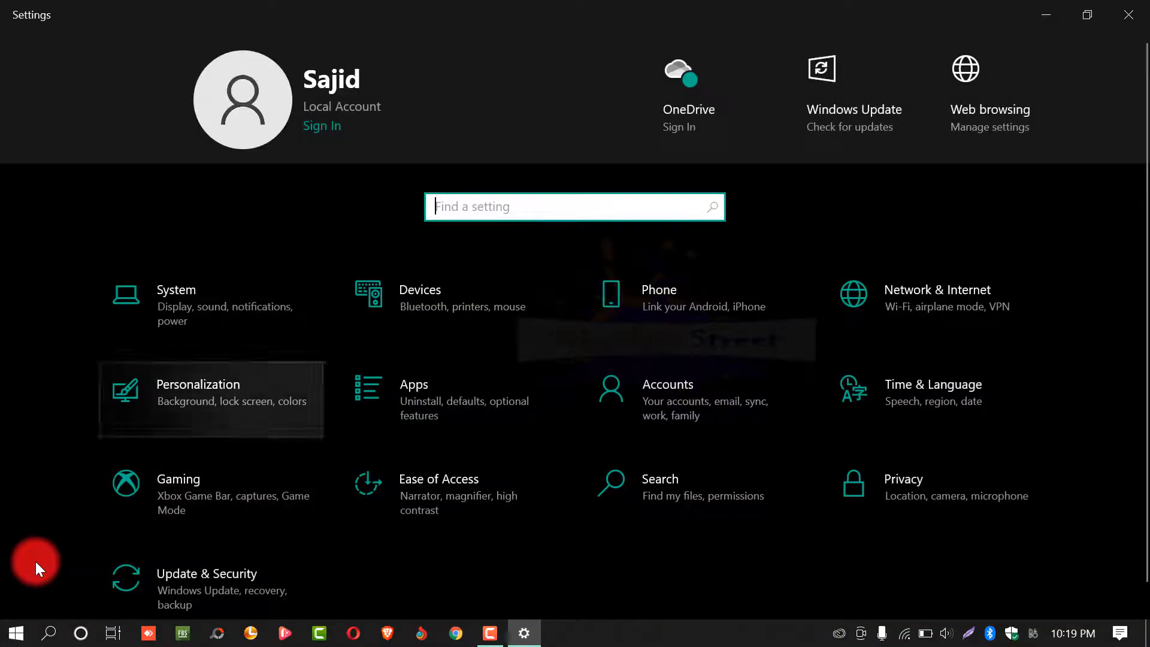
pyautogui.moveTo(532, 208)
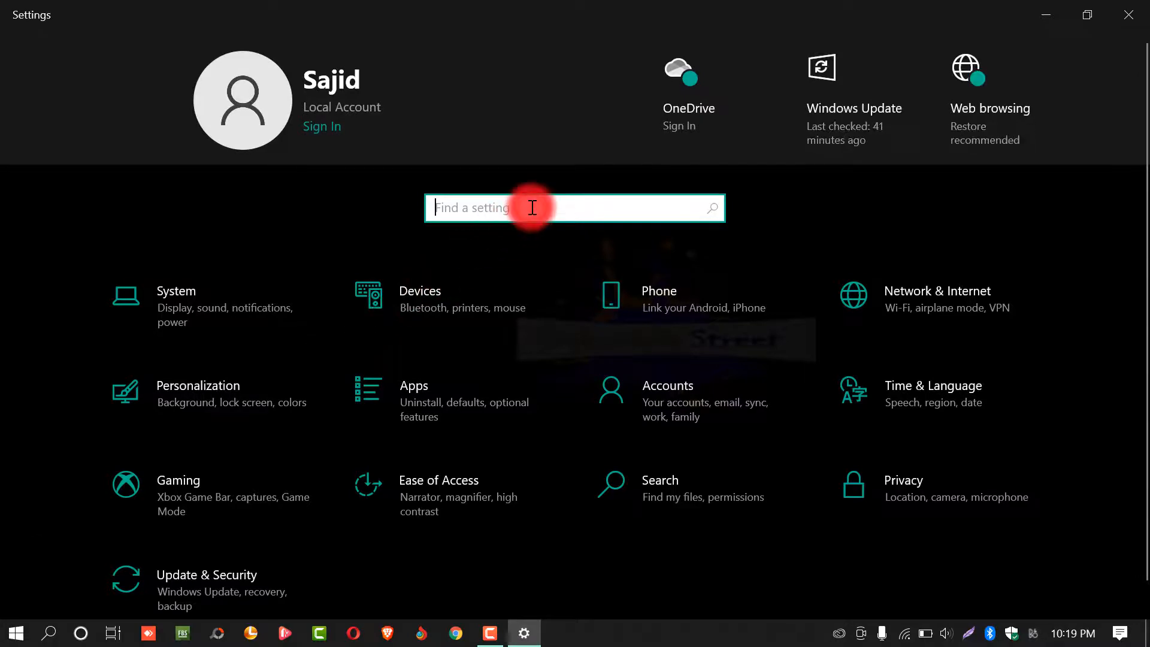
pyautogui.write('adv')
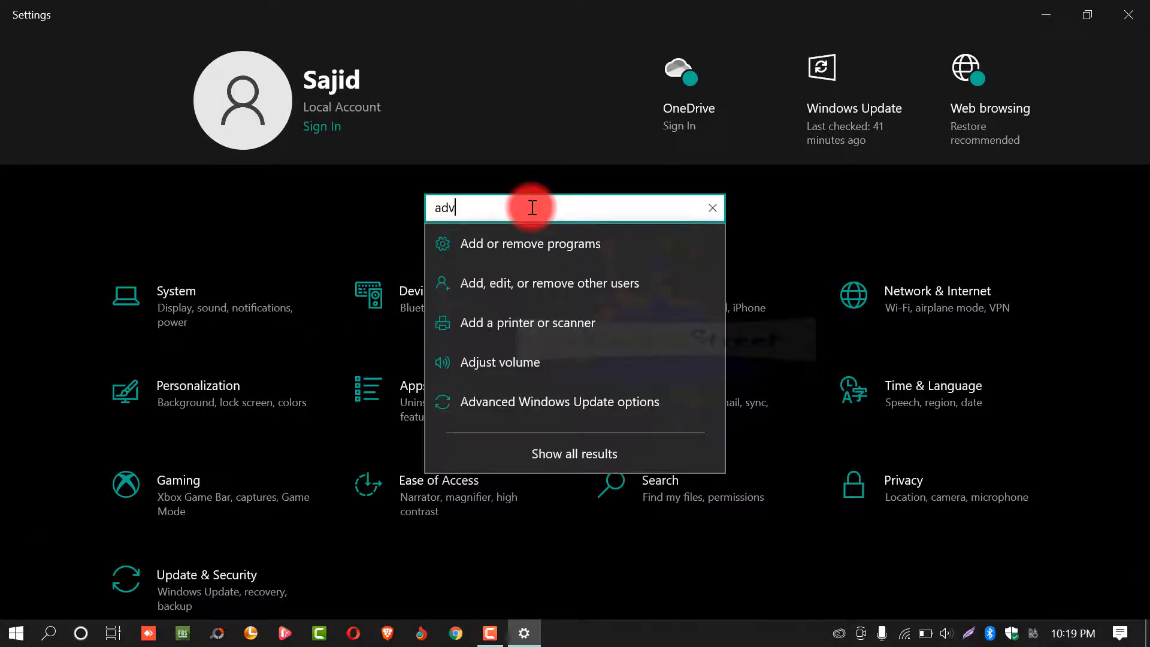
pyautogui.write('ance')
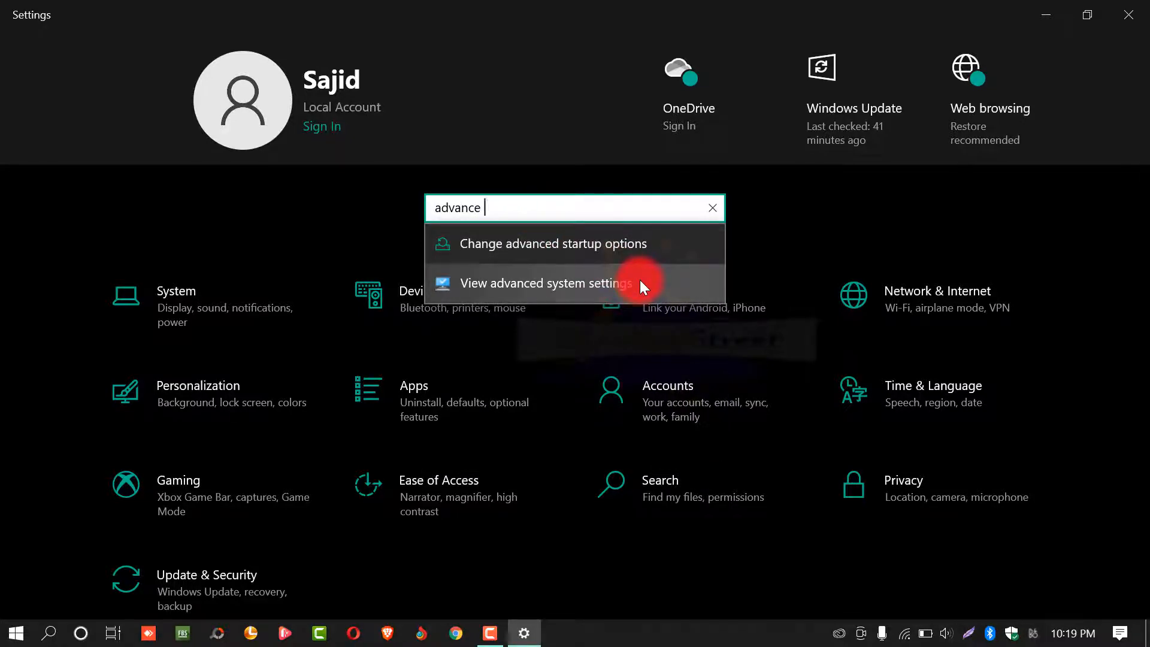
# Reopen System Properties from the search result and show its Advanced tab with Startup and Recovery
pyautogui.click(545, 282)
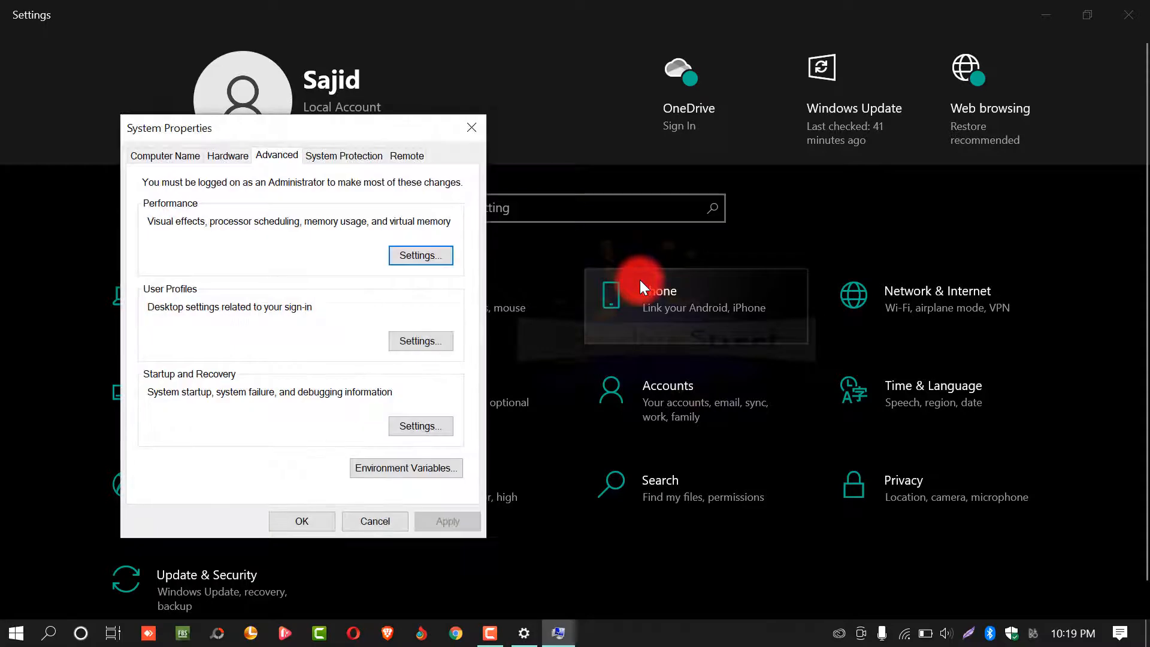
pyautogui.moveTo(287, 132)
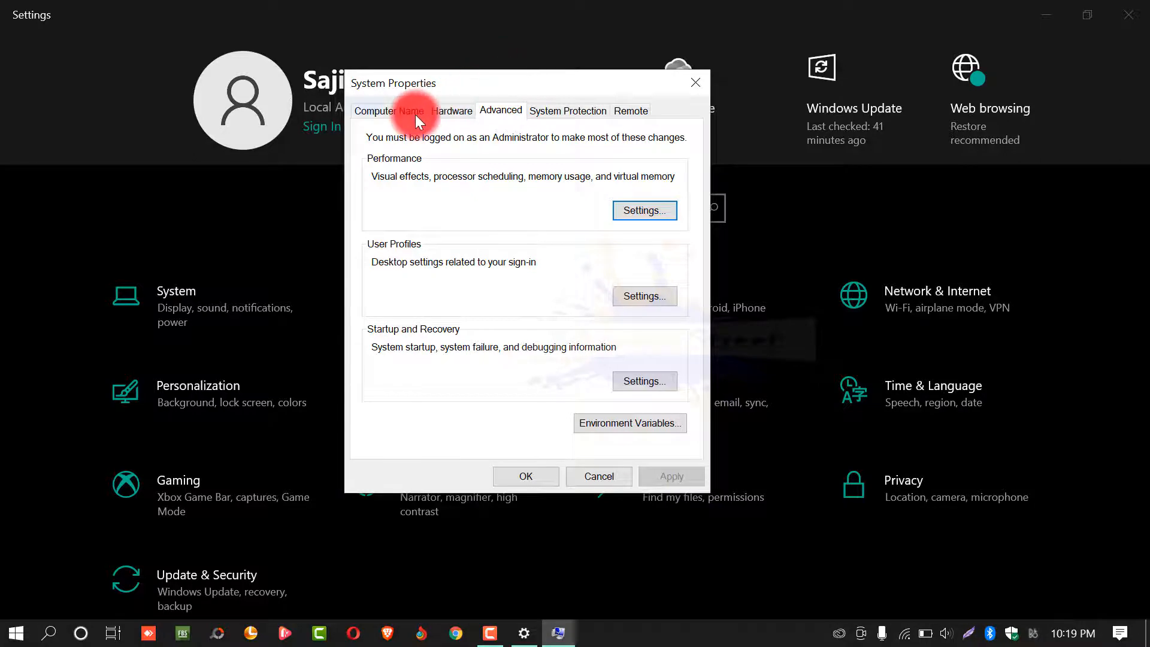
pyautogui.click(390, 110)
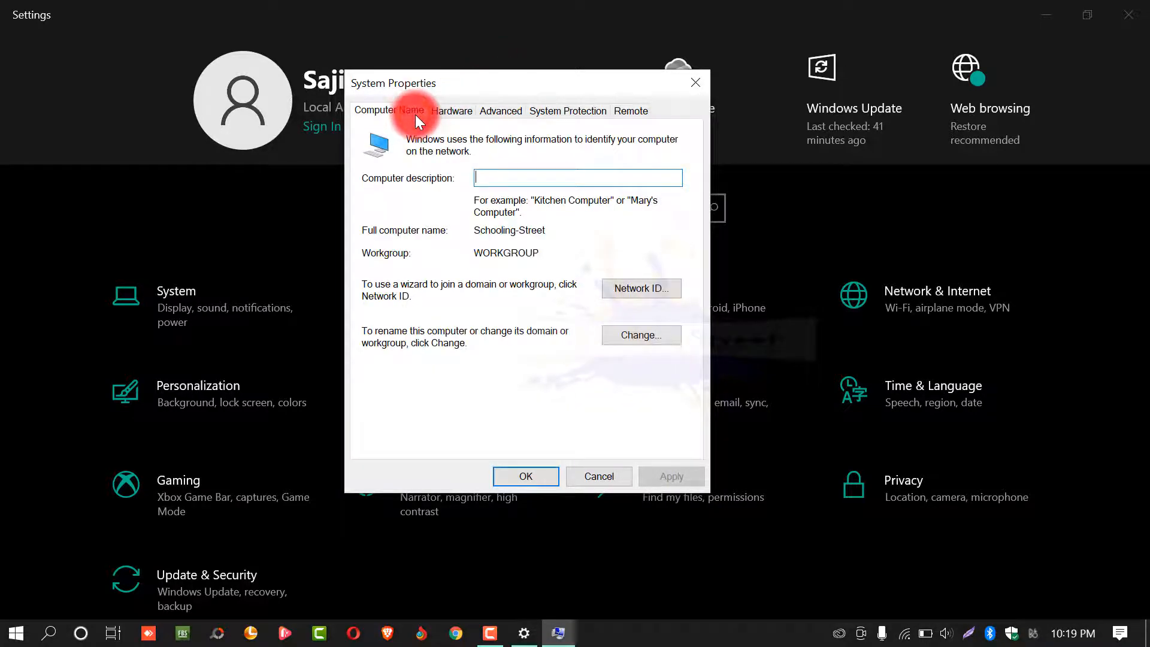
pyautogui.click(500, 111)
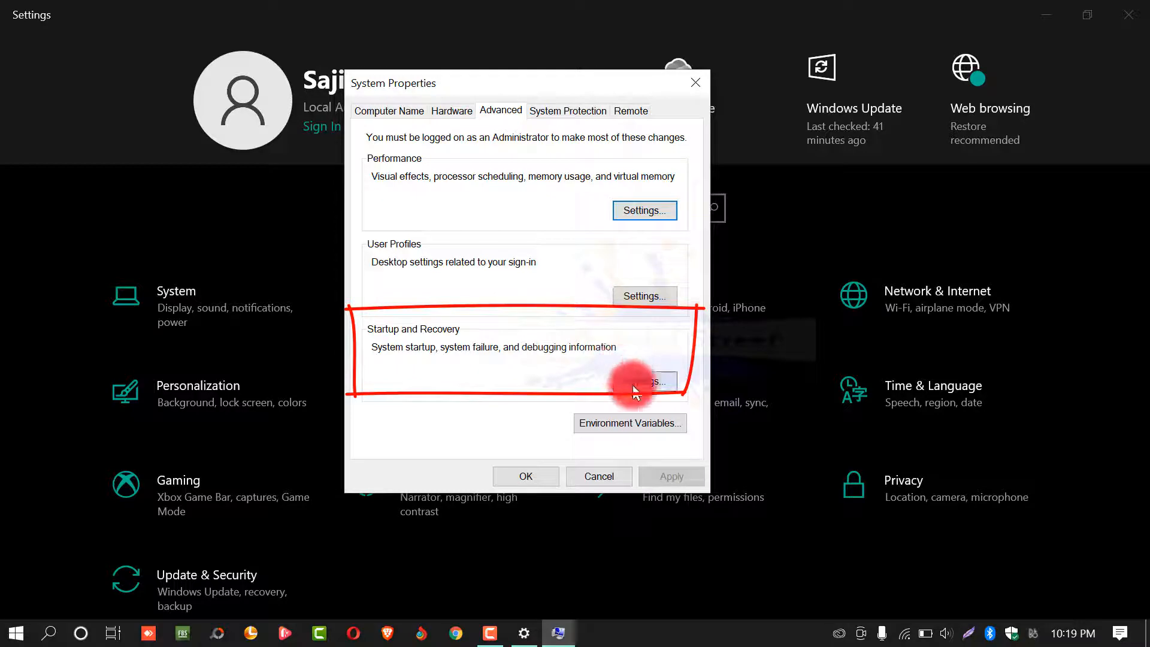
# Set Write debugging information to (none), confirm with OK in both dialogs, and close Settings
pyautogui.click(645, 381)
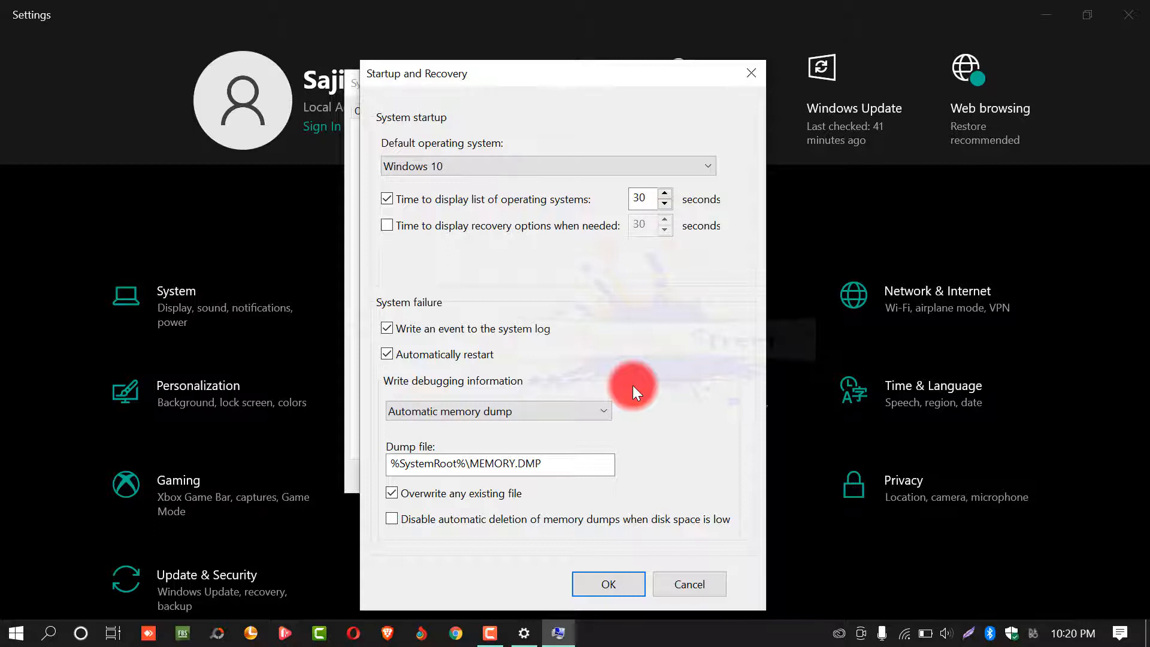
pyautogui.moveTo(539, 415)
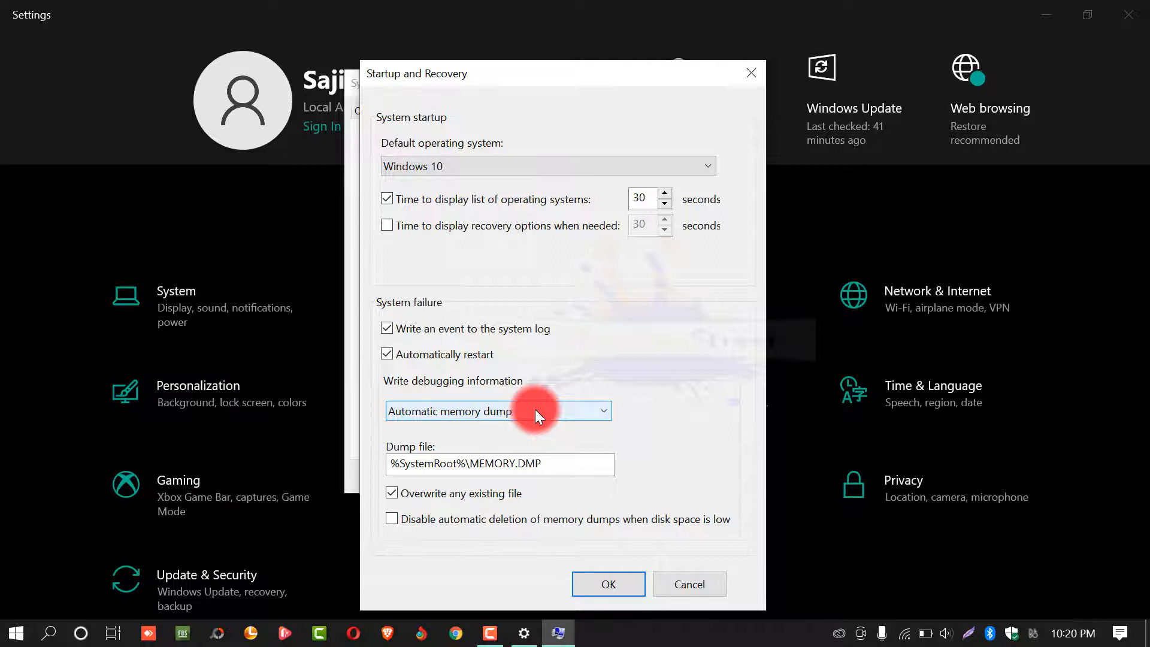
pyautogui.click(499, 411)
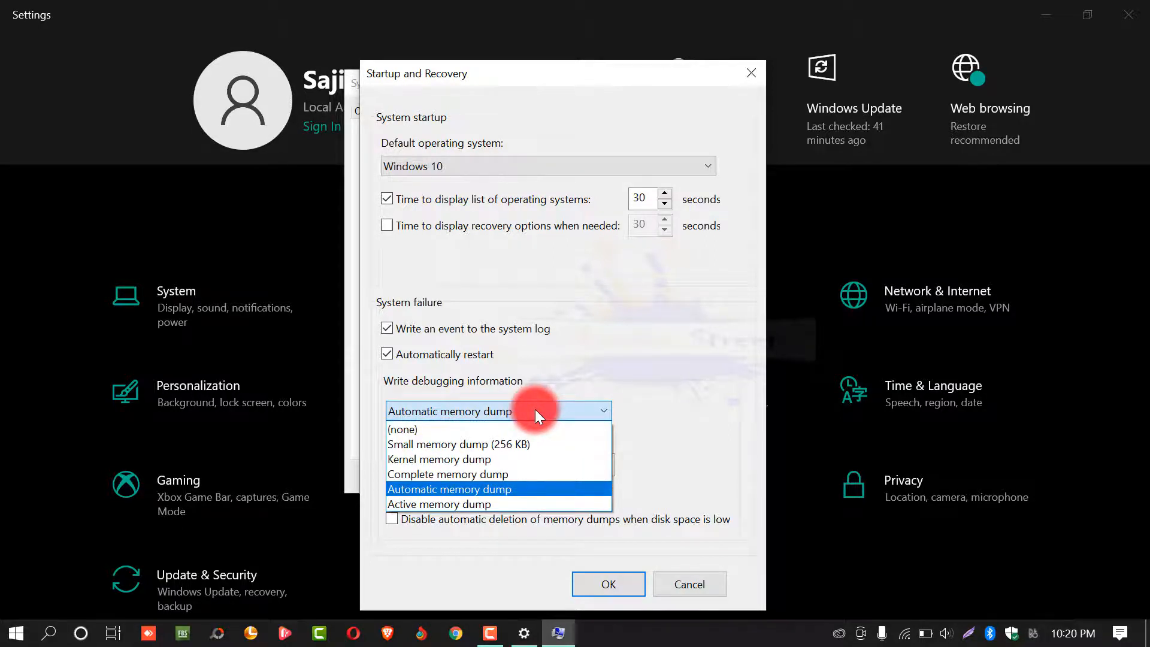
pyautogui.click(416, 429)
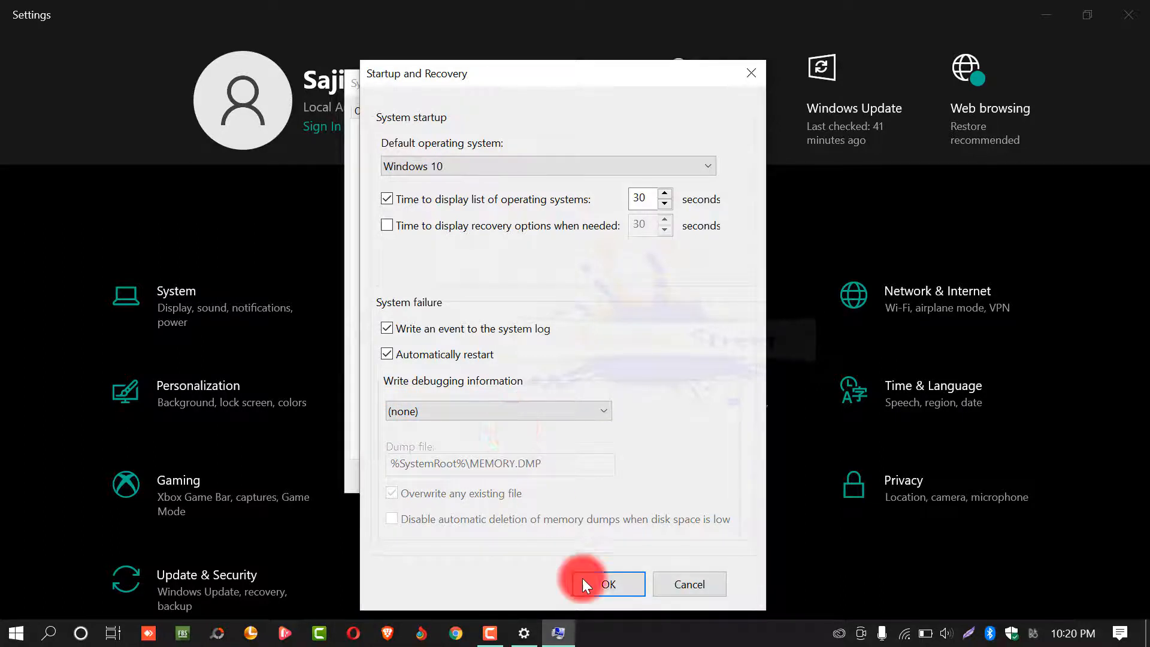
pyautogui.click(602, 584)
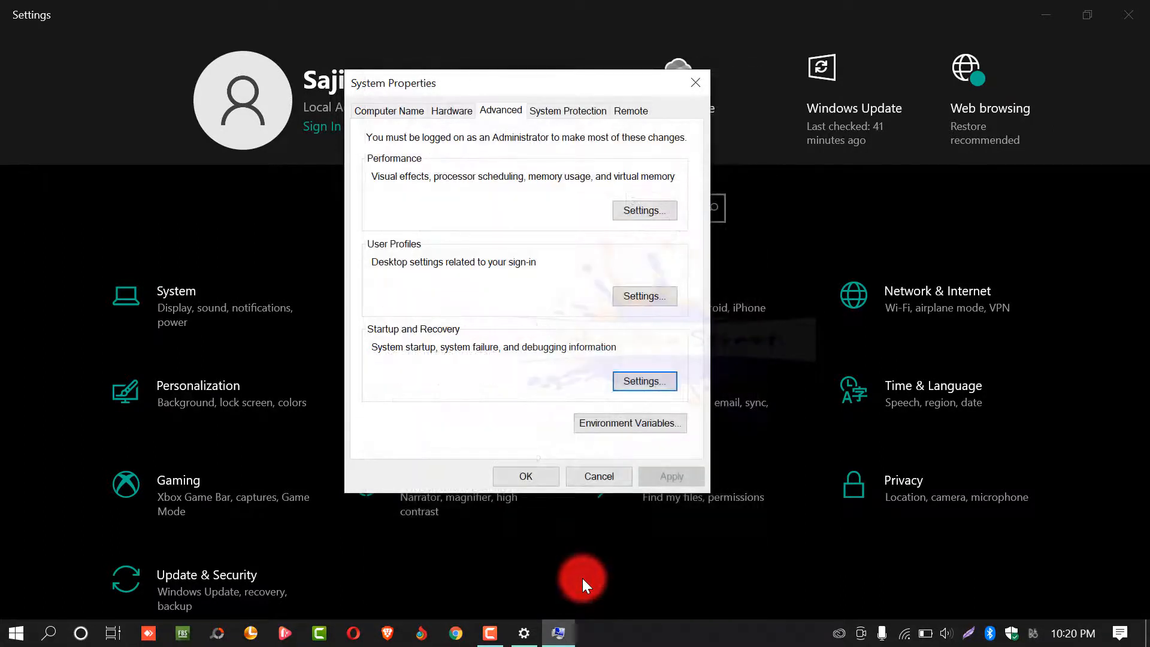
pyautogui.click(597, 476)
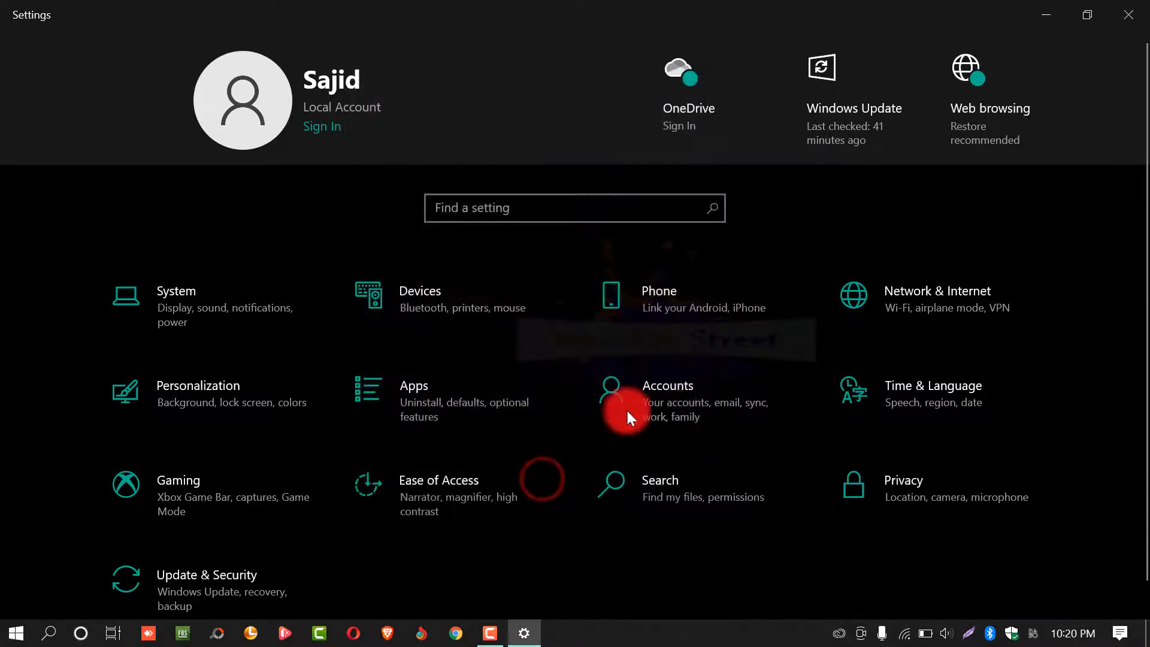
pyautogui.click(1128, 14)
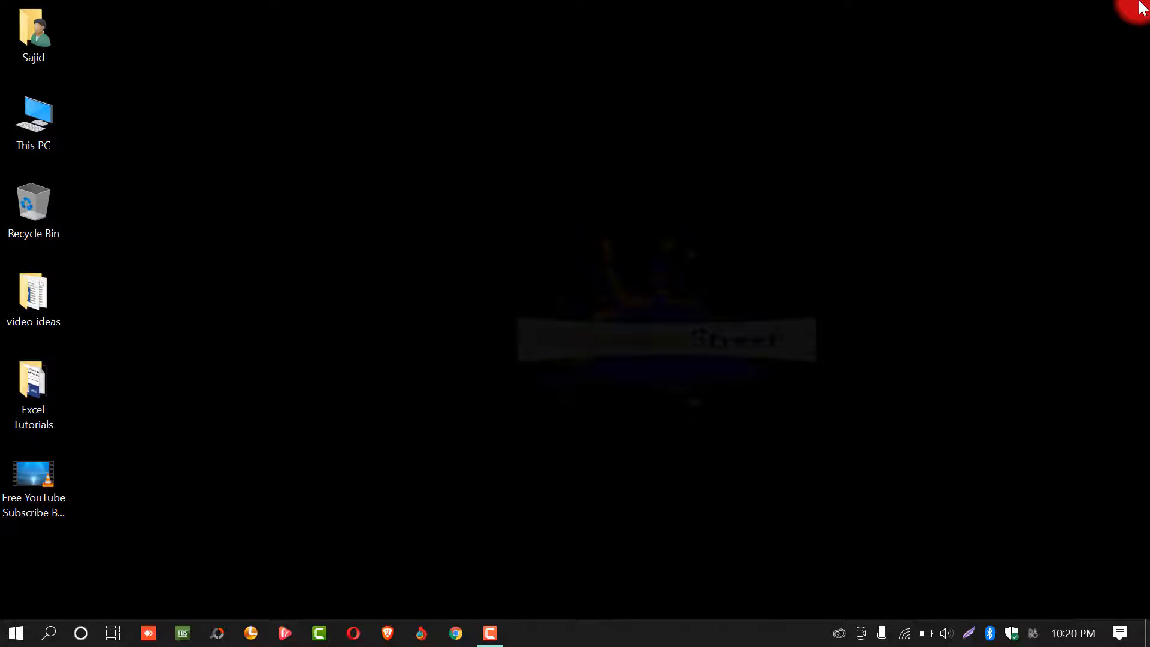
pyautogui.moveTo(1053, 58)
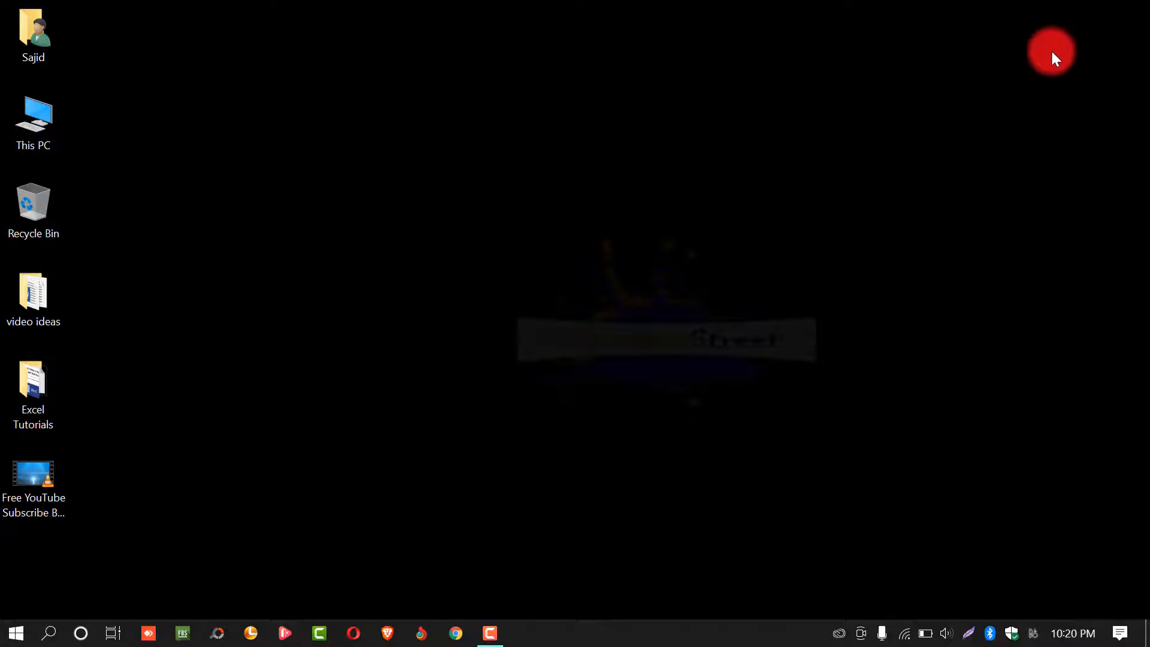
# Bring up the Windows search panel from the taskbar
pyautogui.click(49, 633)
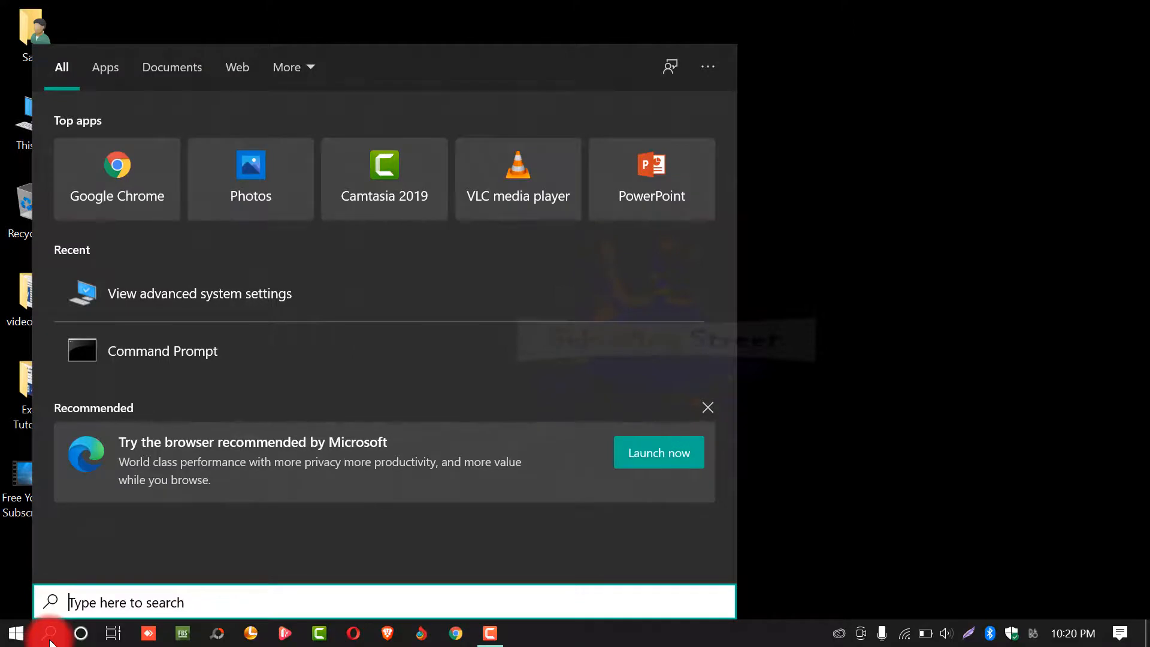
# Search 'adv' from the taskbar to reopen System Properties on its Advanced tab
pyautogui.write('adv')
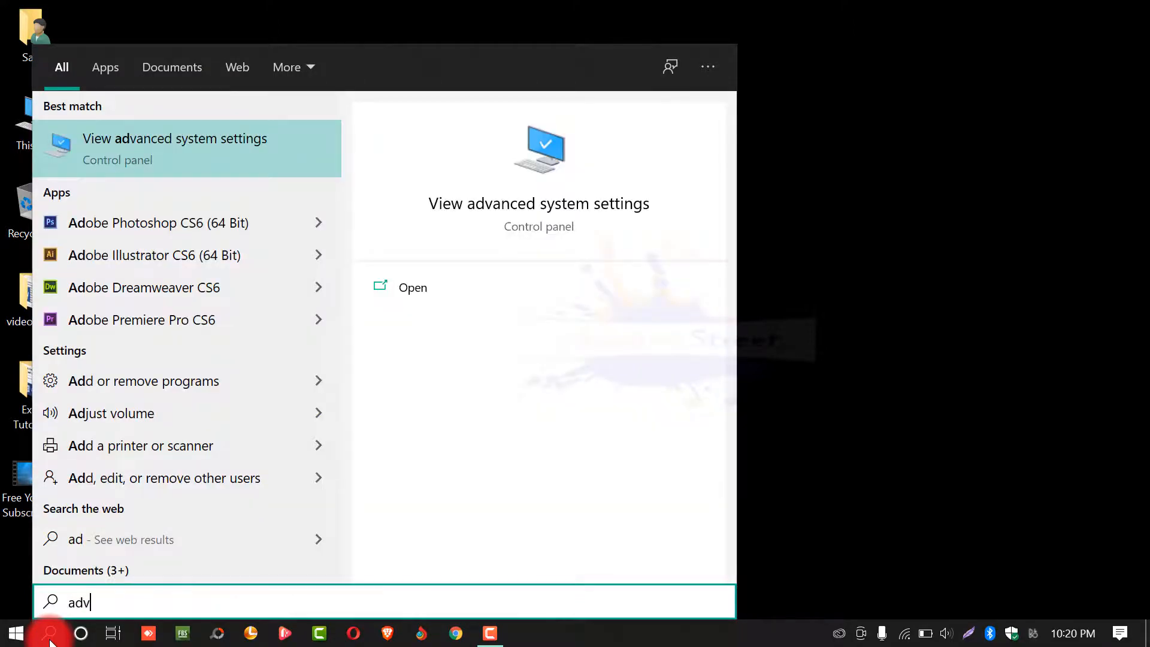
pyautogui.write('a')
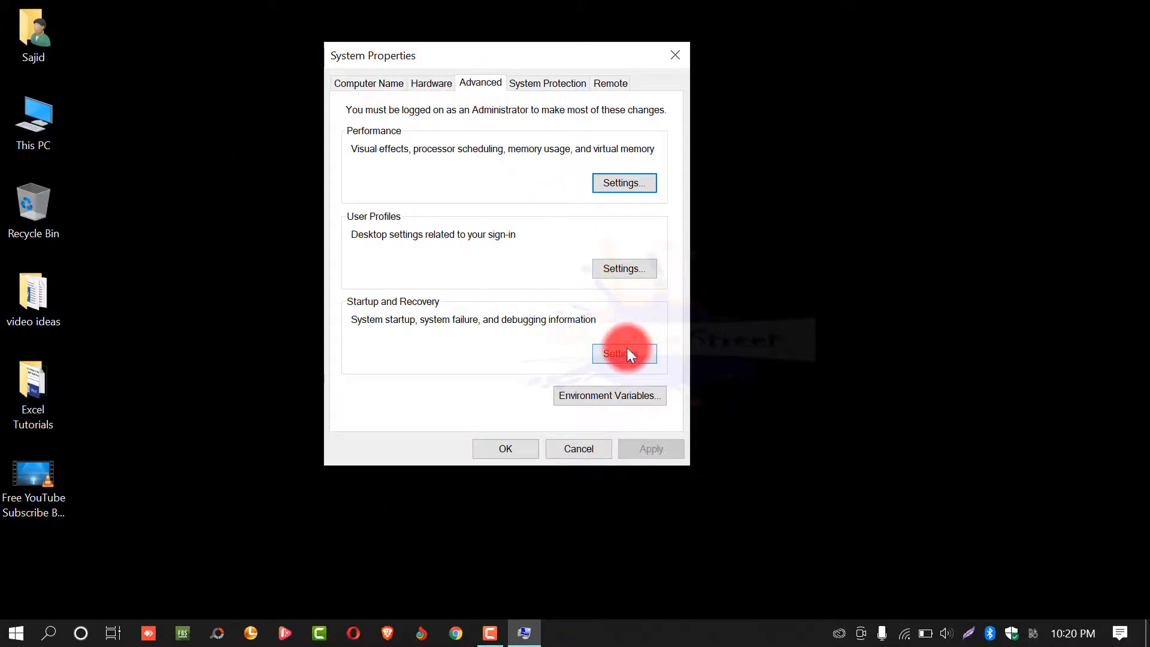
# Set Write debugging information back to Automatic memory dump and confirm with OK in both dialogs
pyautogui.click(623, 352)
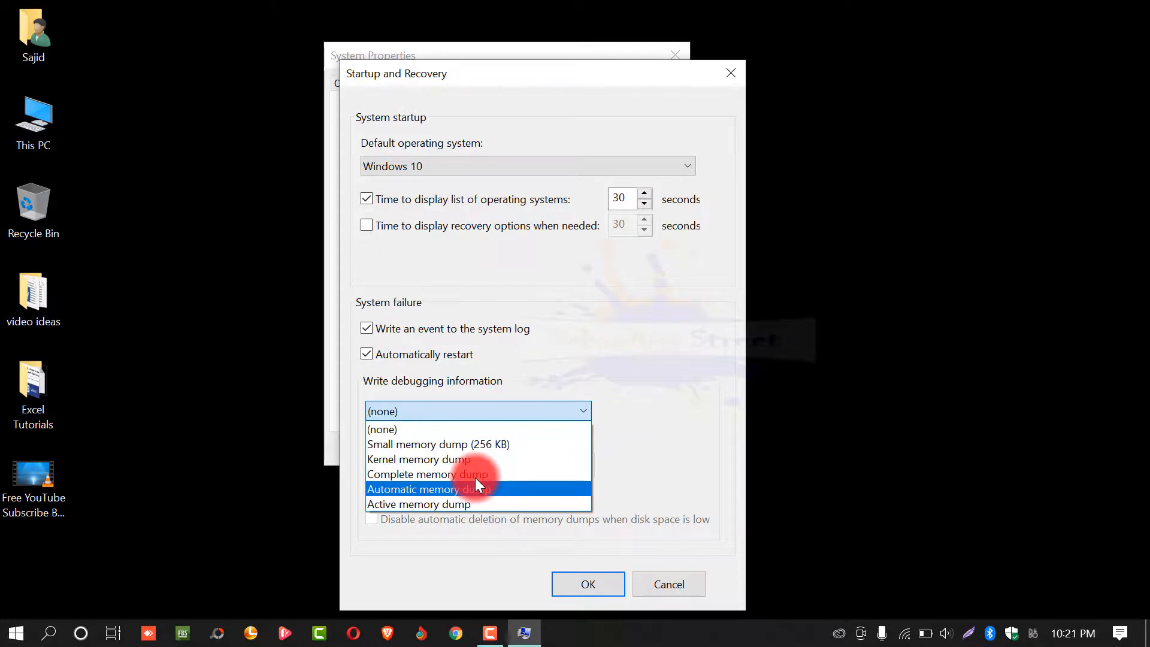
pyautogui.moveTo(495, 499)
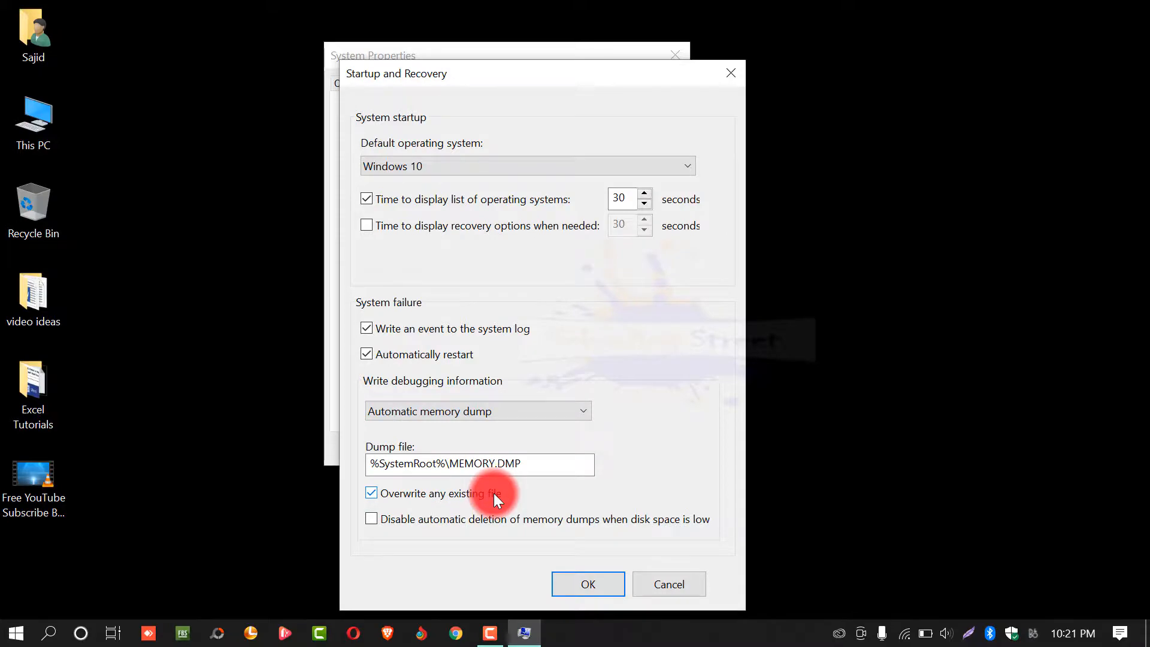
pyautogui.moveTo(587, 584)
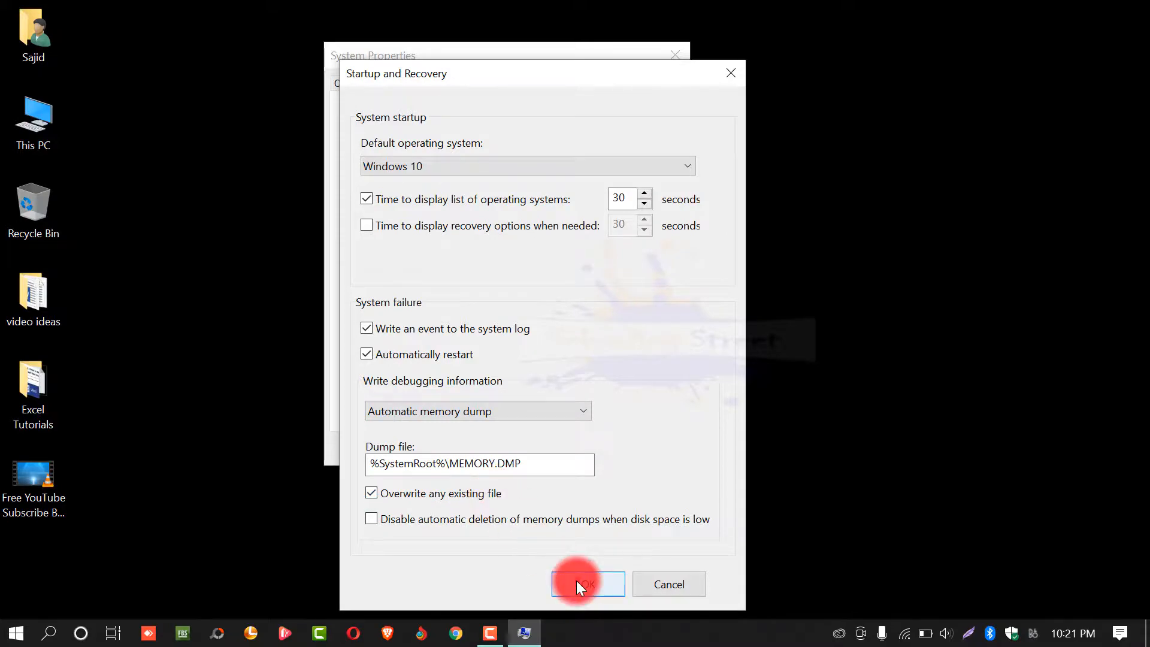
pyautogui.click(588, 583)
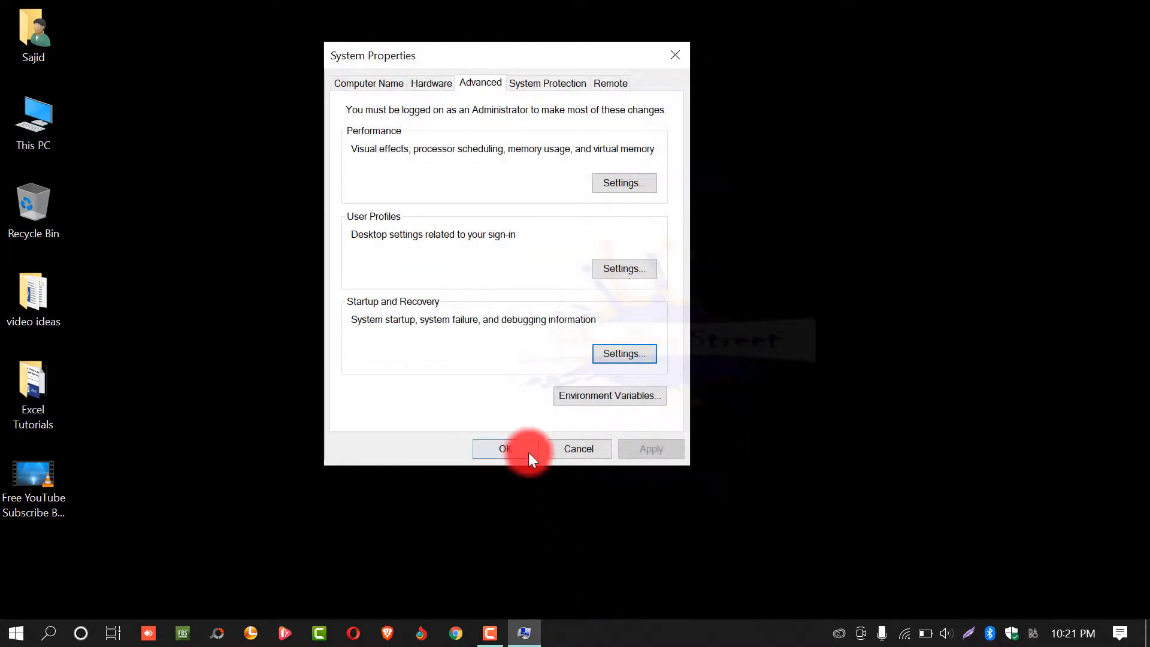
pyautogui.click(504, 448)
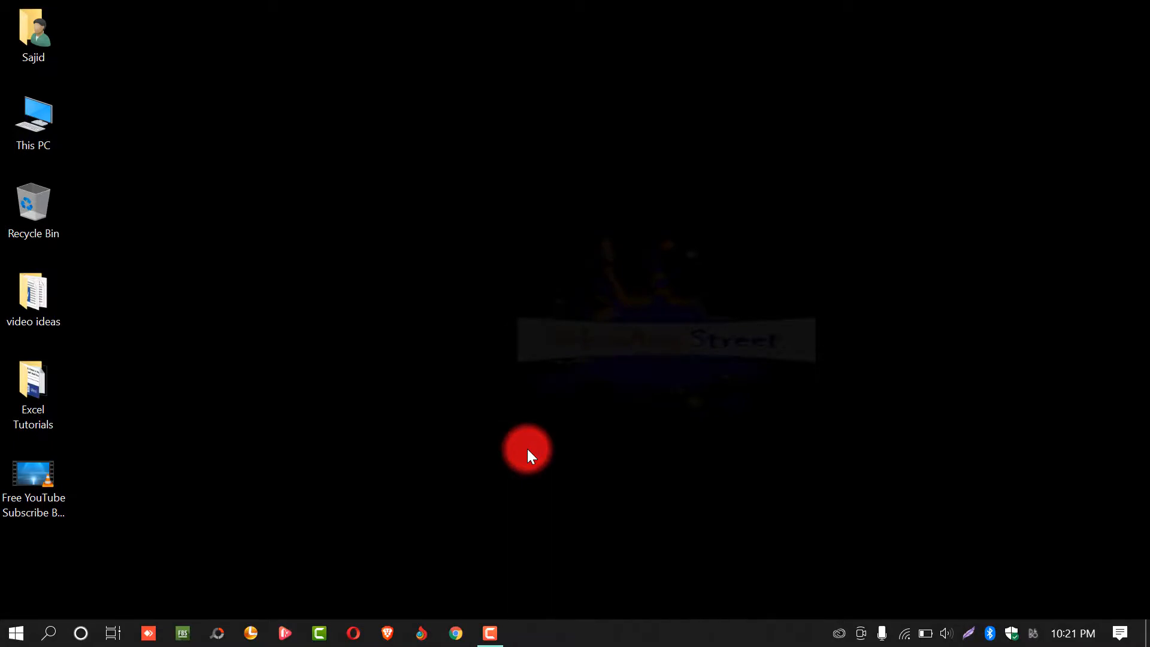